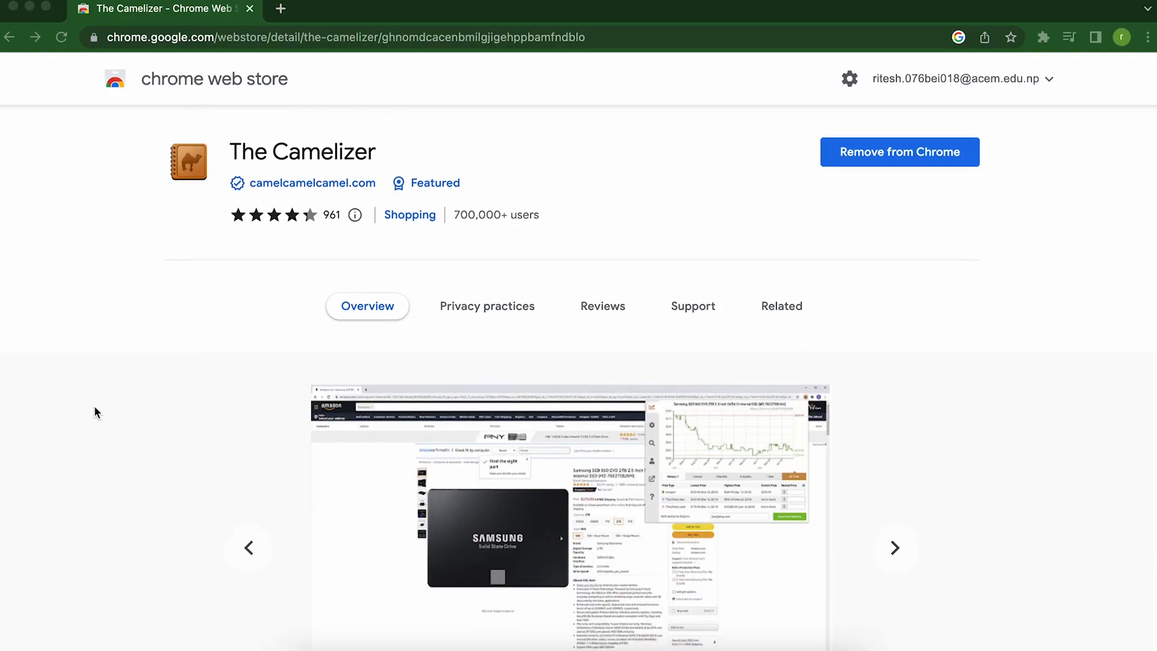
- Scroll down and advance to the next Camelizer extension screenshot
{"action": "scroll", "scroll_direction": "down", "scroll_amount": 3}
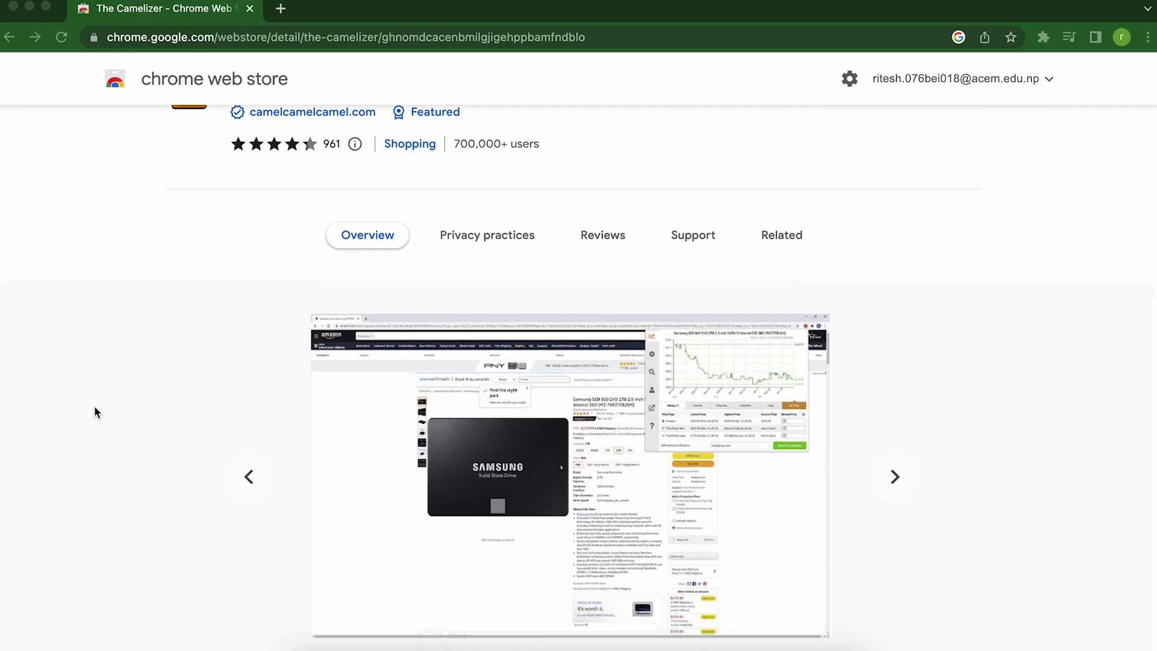
{"action": "scroll", "scroll_direction": "down", "scroll_amount": 3}
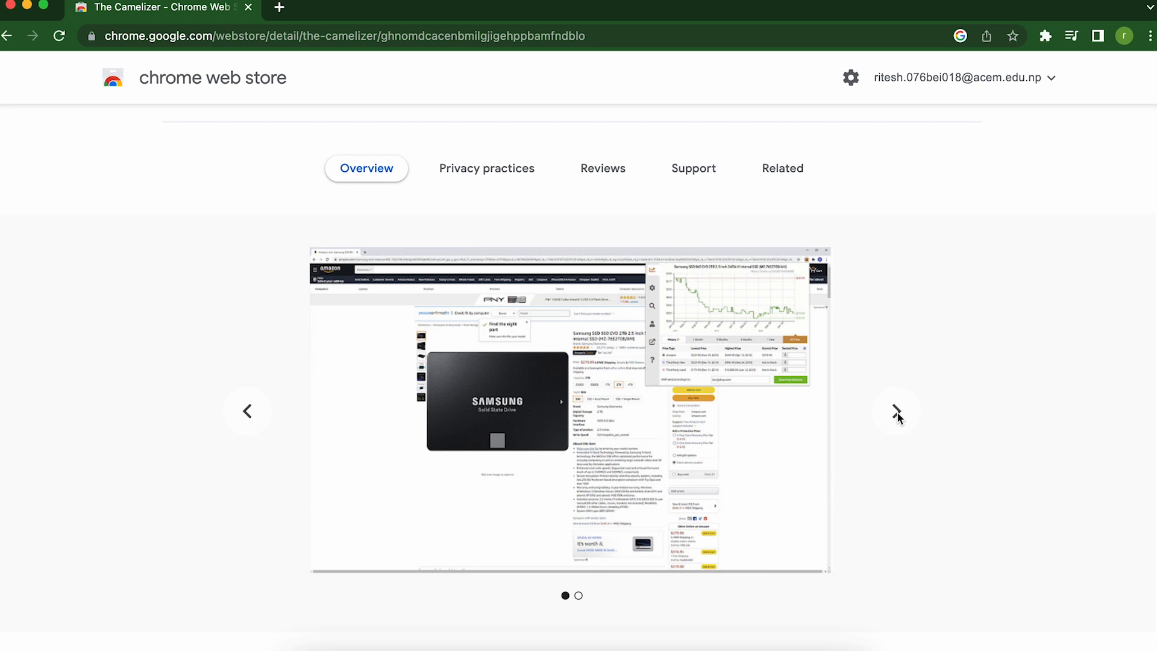
{"action": "left_click", "coordinate": [896, 411]}
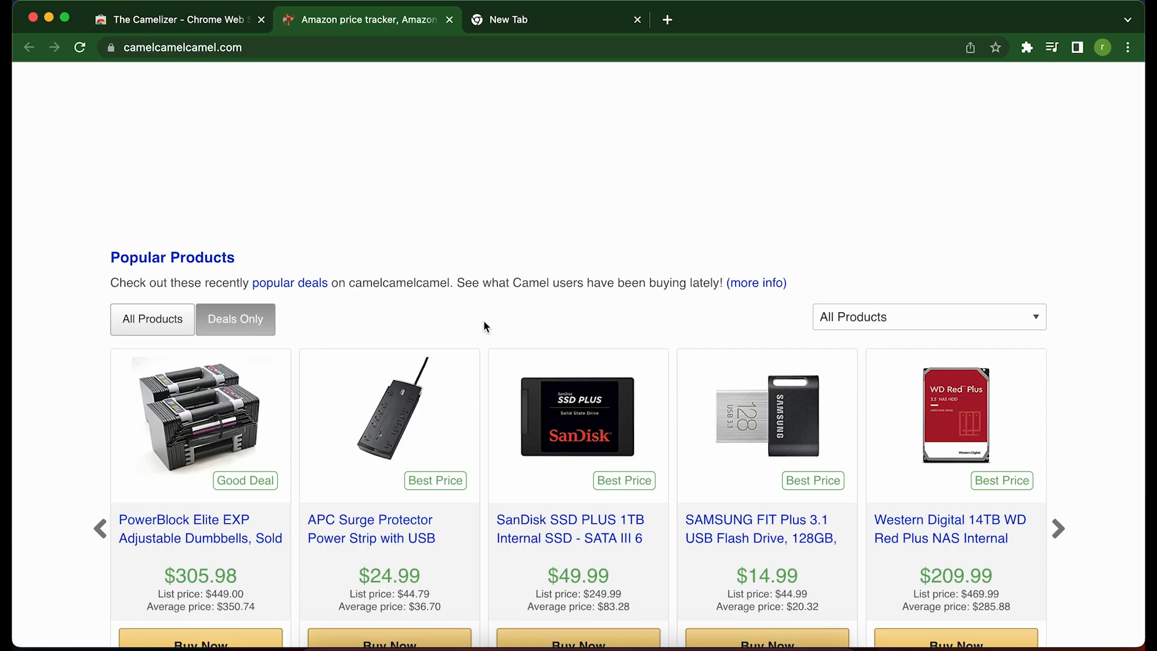
- Scroll to Popular Products and open the PowerBlock Elite EXP Adjustable Dumbbells page
{"action": "scroll", "scroll_direction": "down", "scroll_amount": 3}
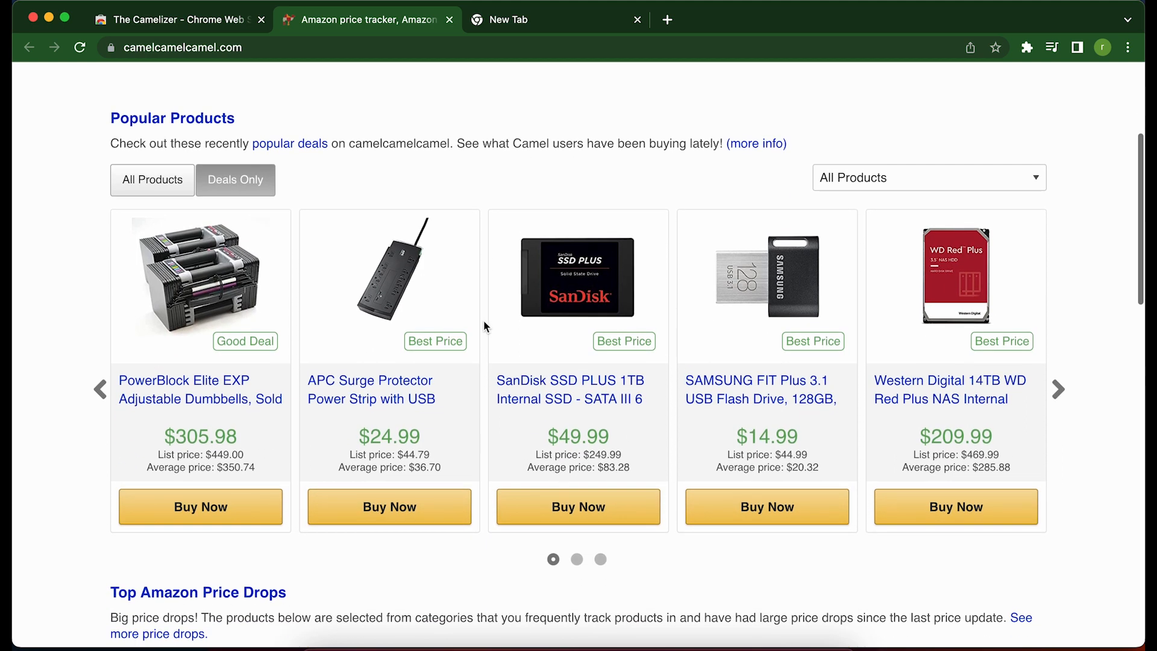
{"action": "scroll", "scroll_direction": "down", "scroll_amount": 3}
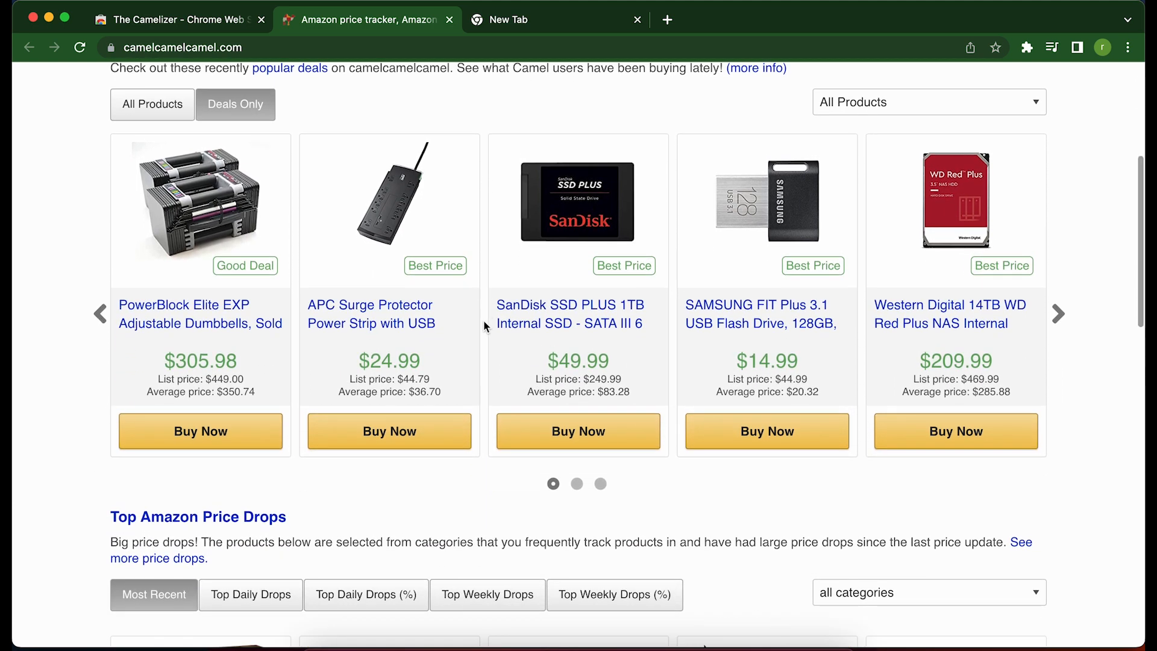
{"action": "left_click", "coordinate": [200, 313]}
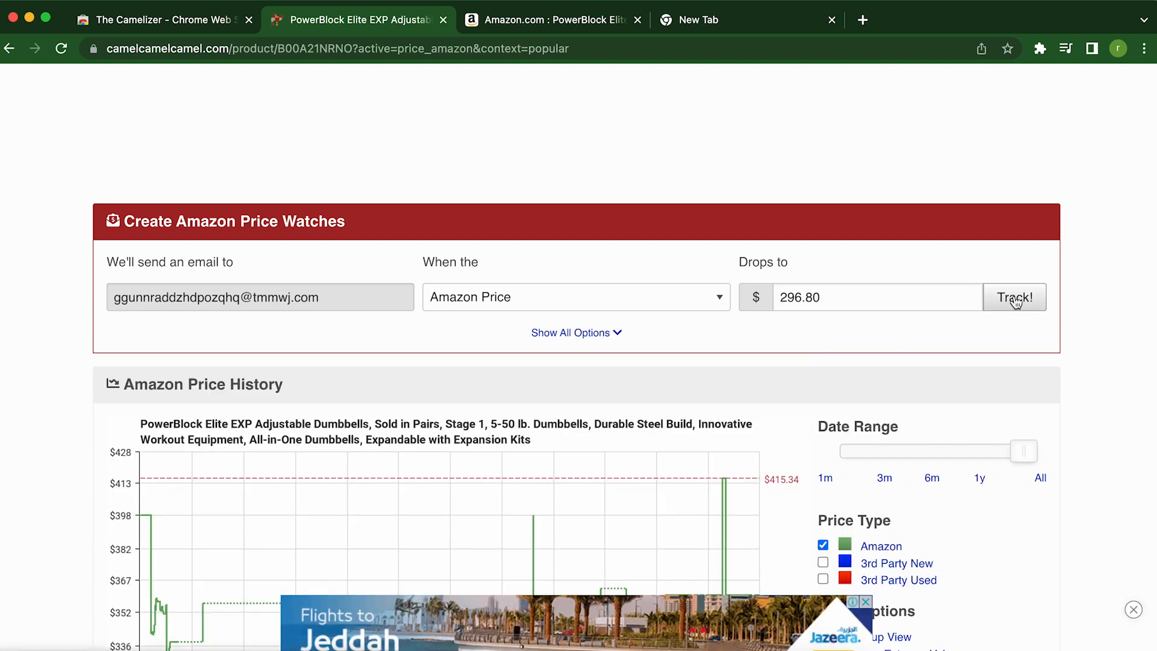
- Track the dumbbells' Amazon price with the 296.80 target price
{"action": "left_click", "coordinate": [1014, 297]}
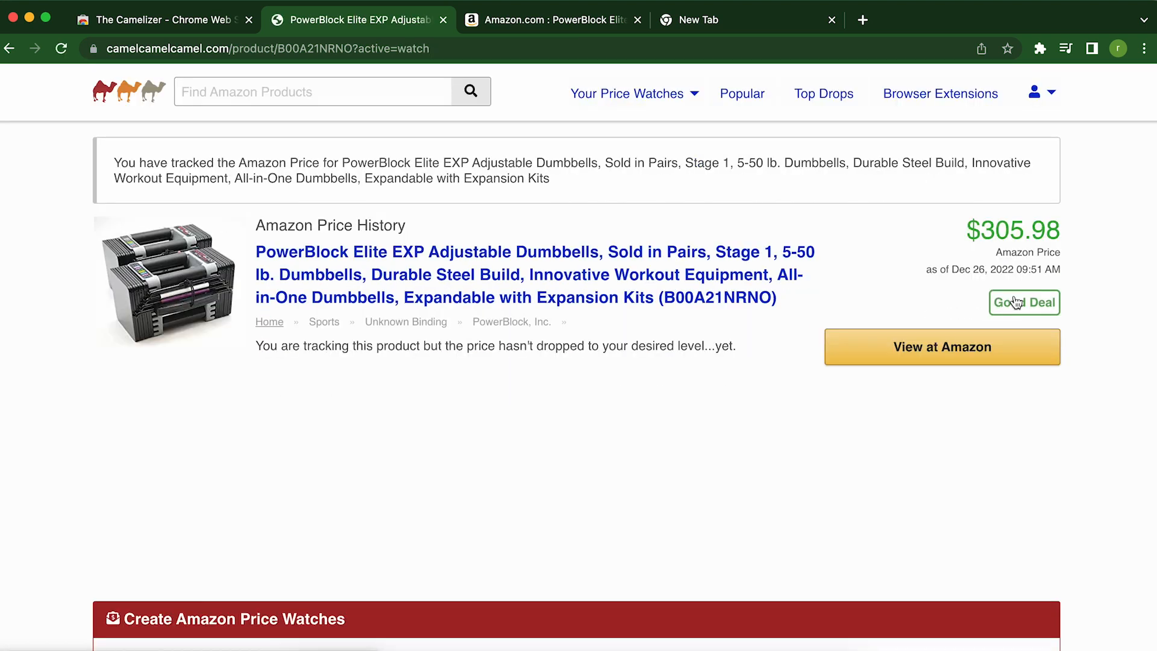
{"action": "mouse_move", "coordinate": [865, 309]}
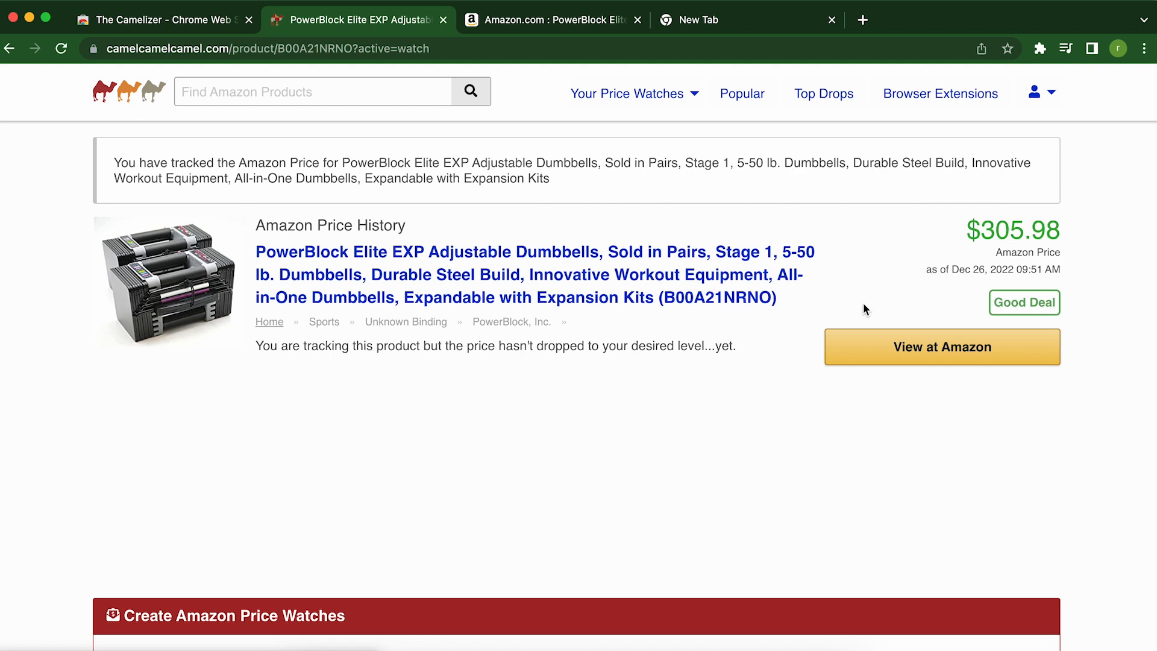
{"action": "scroll", "scroll_direction": "down", "scroll_amount": 3}
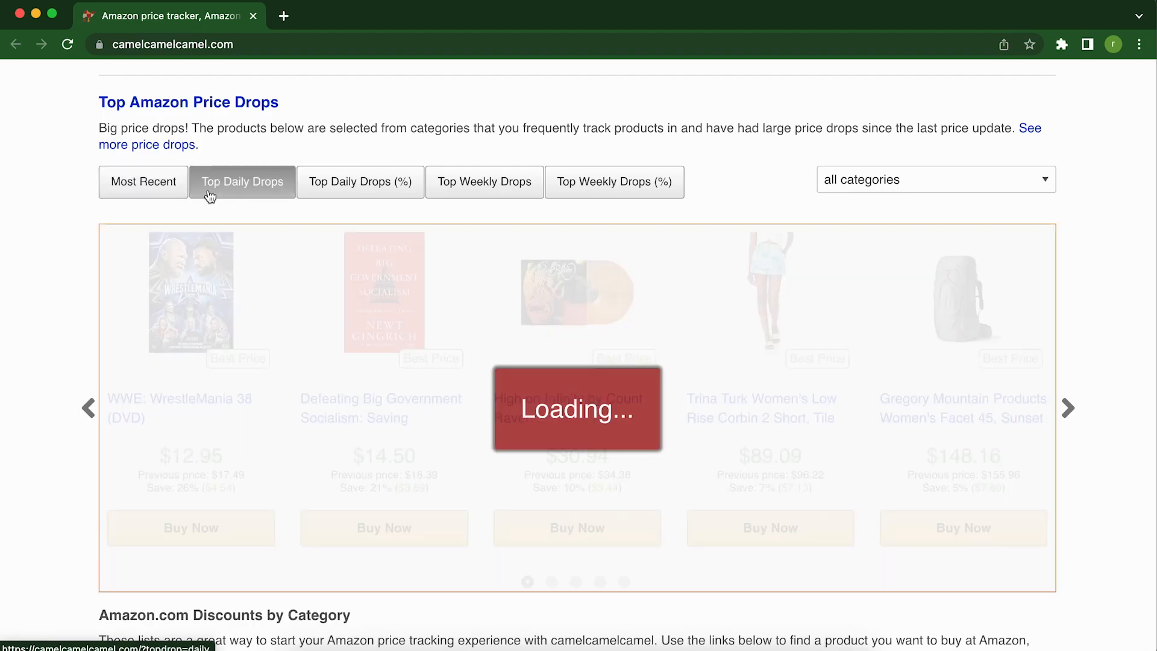
- Switch Top Amazon Price Drops through Daily, Daily (%), then Weekly (%) rankings
{"action": "left_click", "coordinate": [360, 181]}
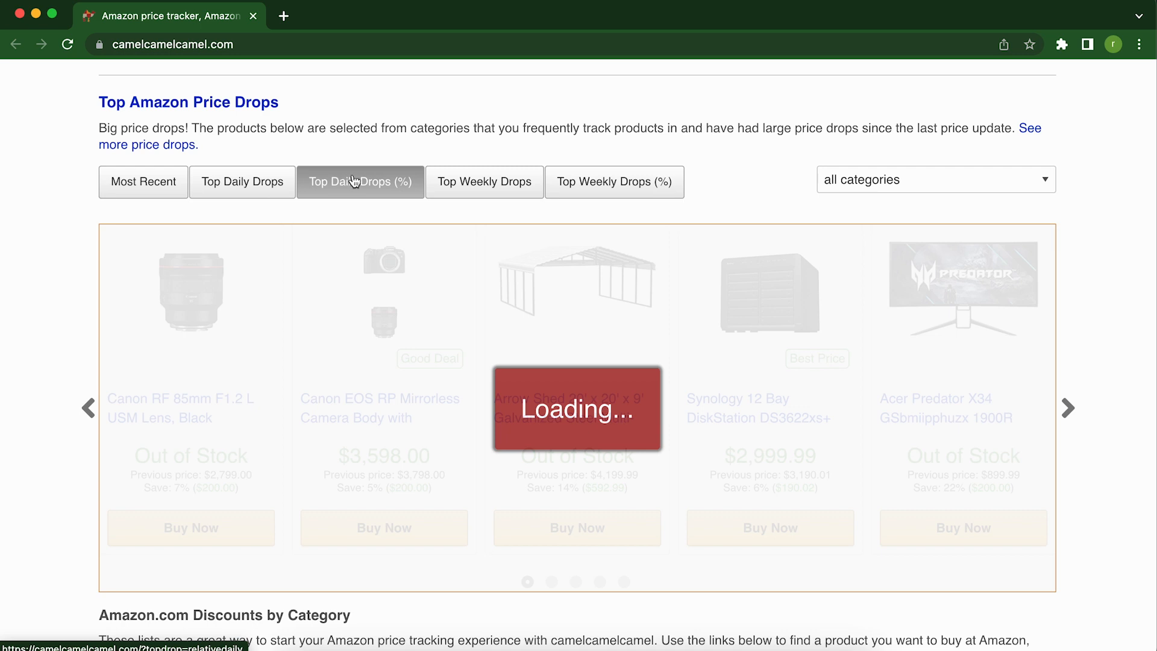
{"action": "left_click", "coordinate": [484, 182]}
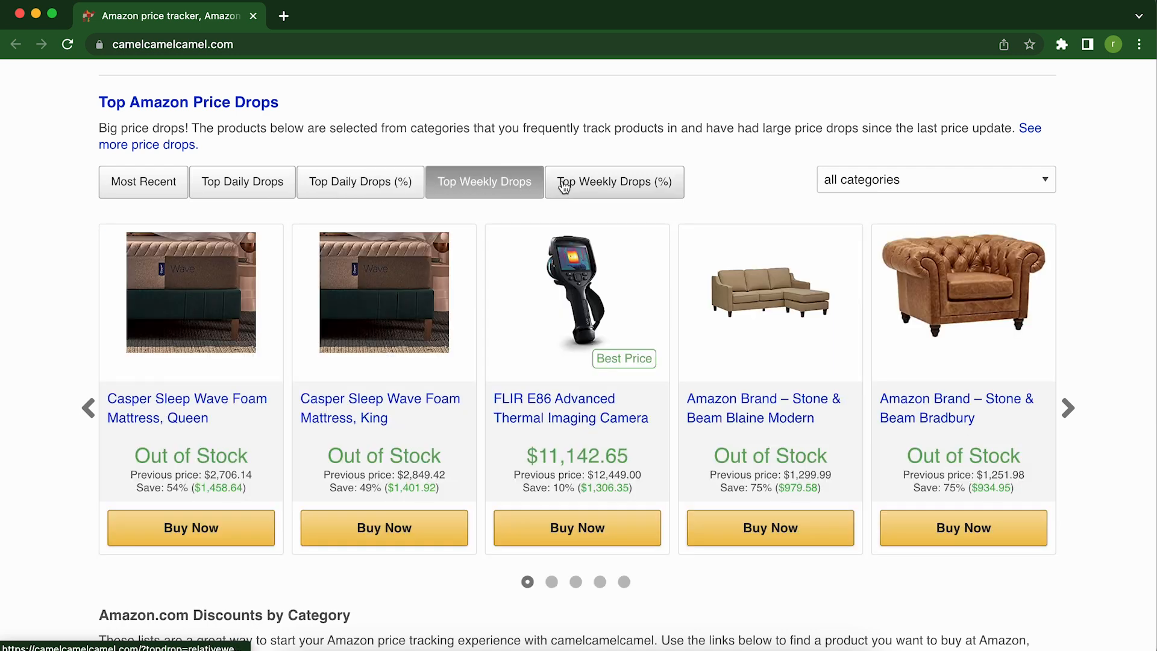
{"action": "left_click", "coordinate": [615, 182]}
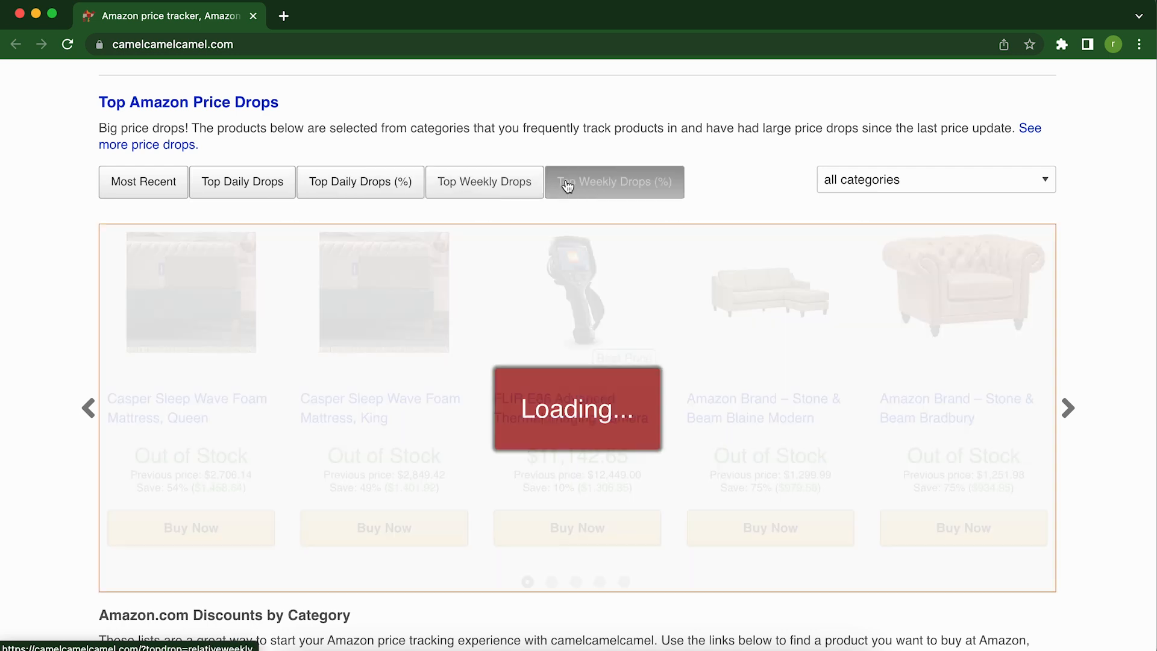